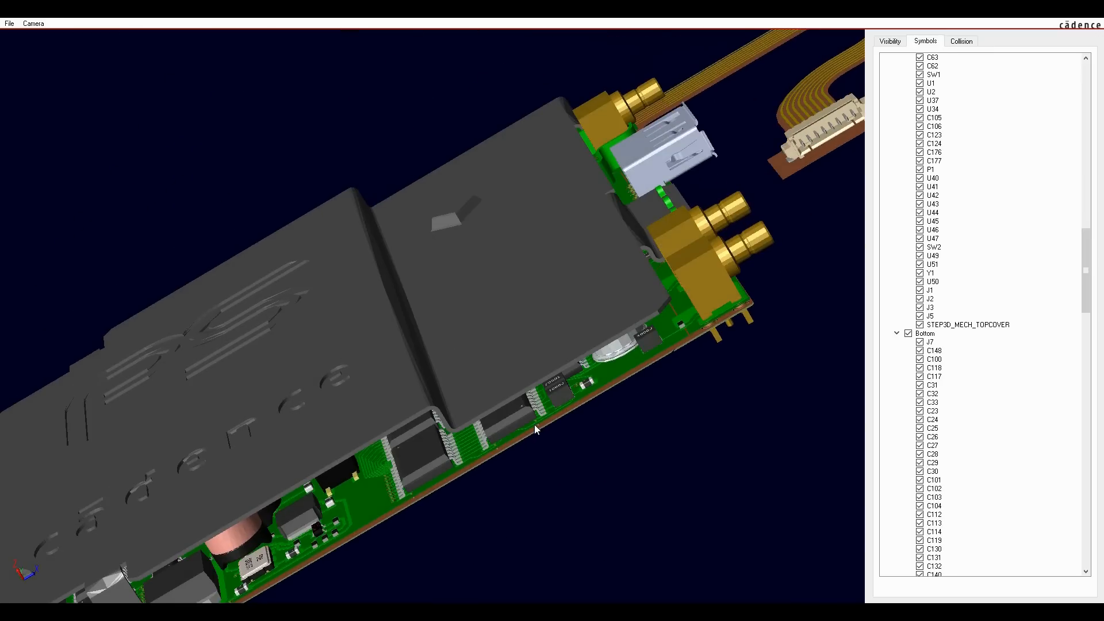
# Orbit the enclosed board assembly to a new viewing angle
pyautogui.moveTo(535, 429); pyautogui.dragTo(508, 447)
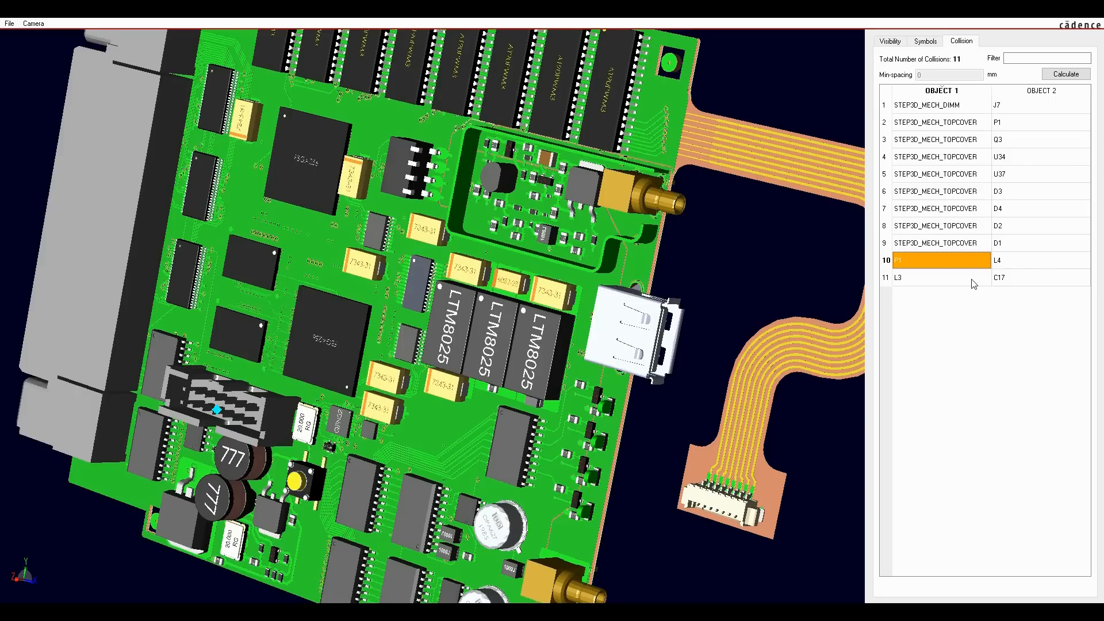
# Zoom to the top cover vs D2 collision at the green LED row, then show the Symbols list
pyautogui.click(915, 277)
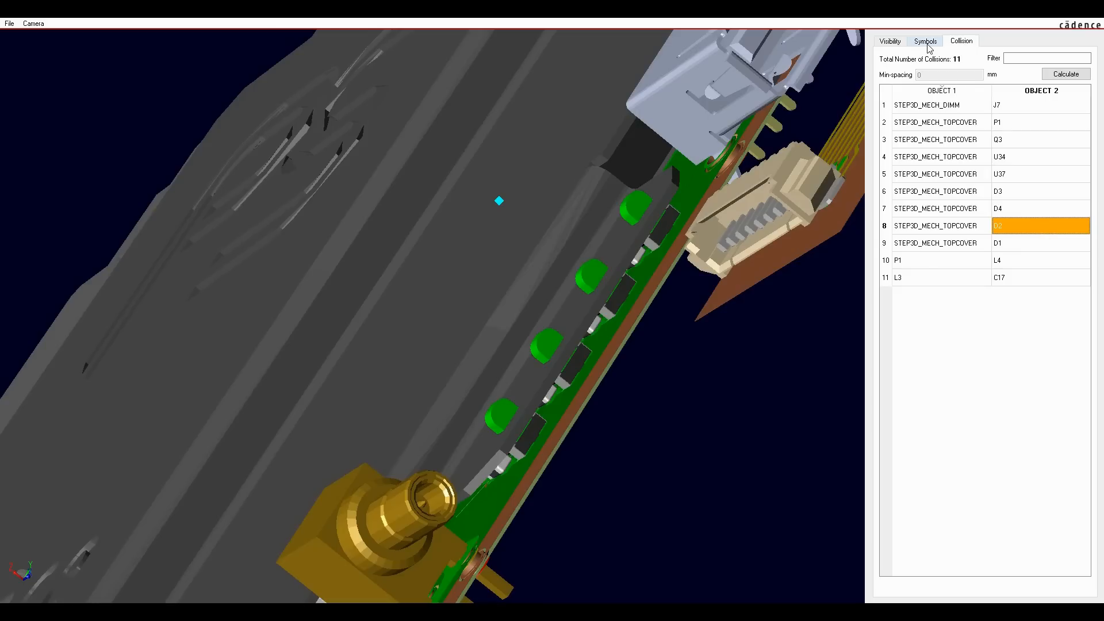
pyautogui.click(925, 40)
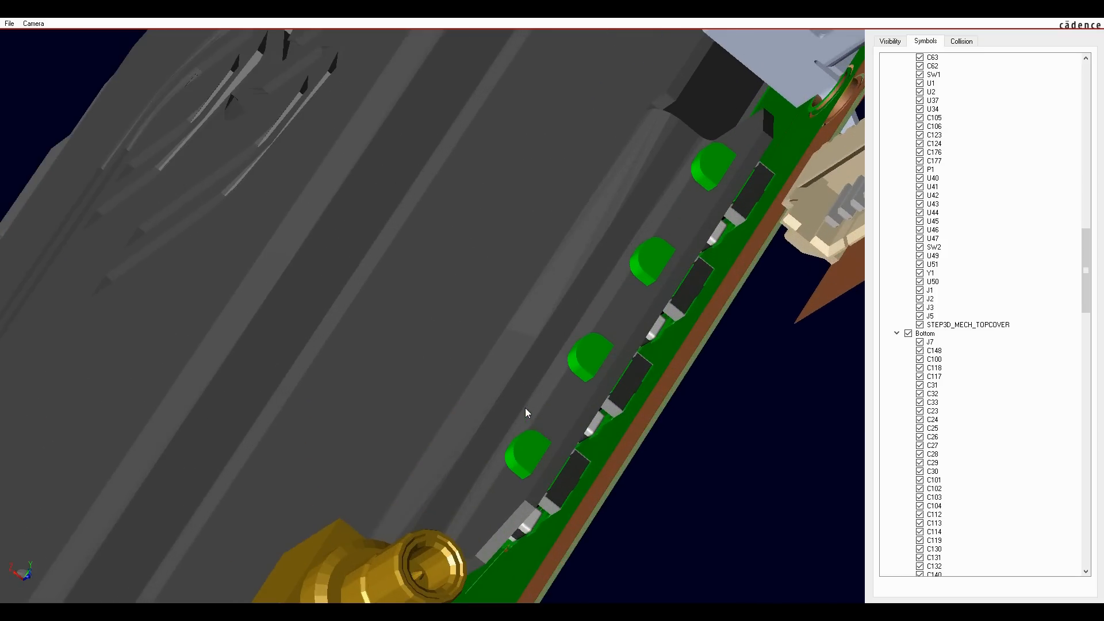
pyautogui.click(960, 41)
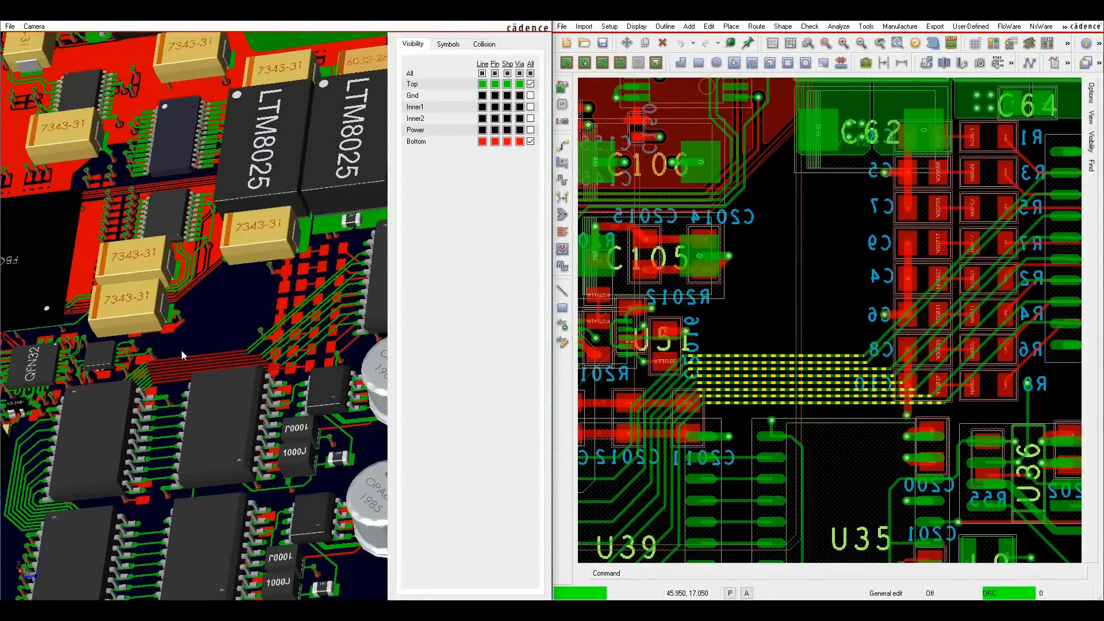
pyautogui.moveTo(233, 386)
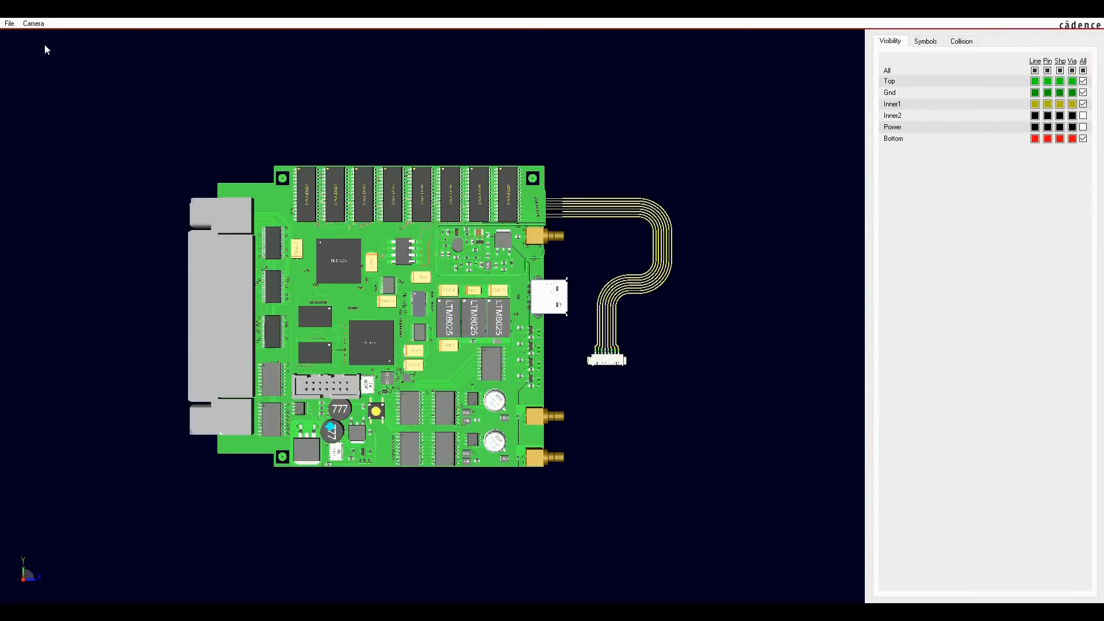
# Open the USB connector in a single-part 3D view and rotate it to see its pins
pyautogui.click(32, 23)
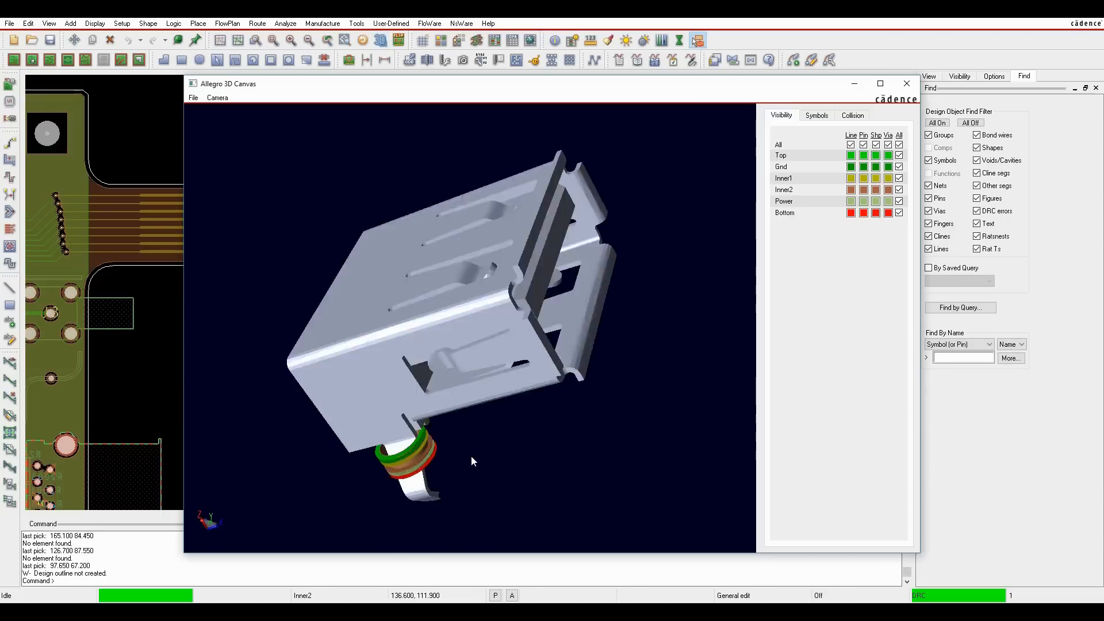
pyautogui.moveTo(471, 461); pyautogui.dragTo(335, 496)
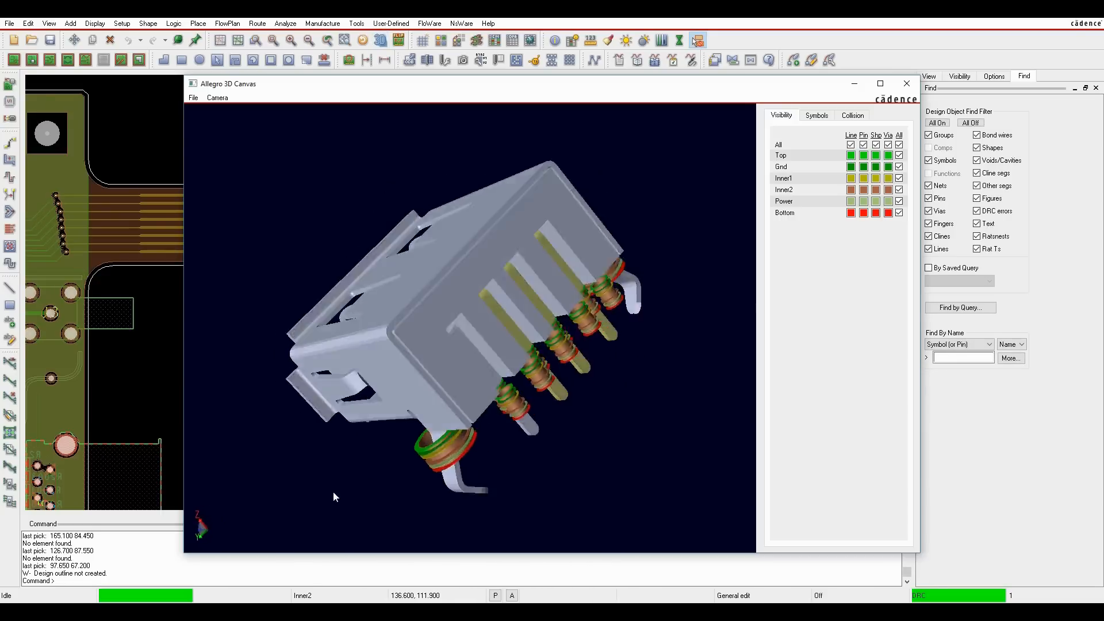